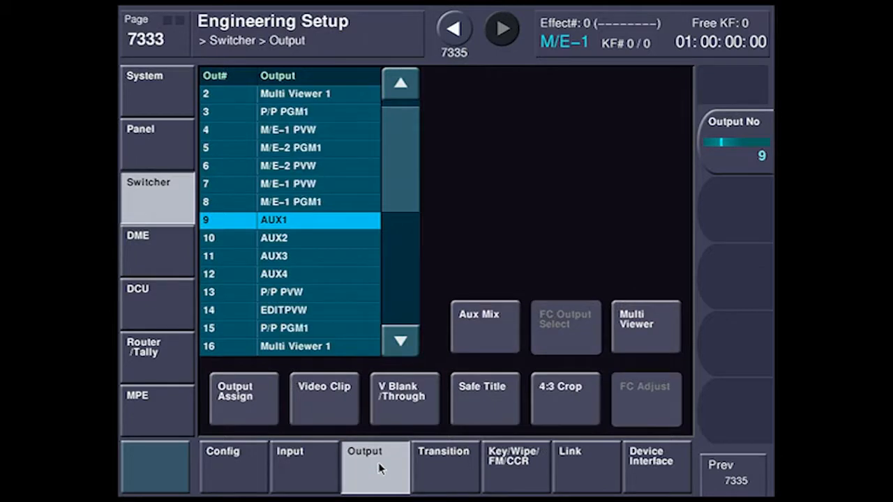
Show the Aux Mix page for output 9 (AUX1) with its available mix pairs.
{"action": "left_click", "coordinate": [486, 327]}
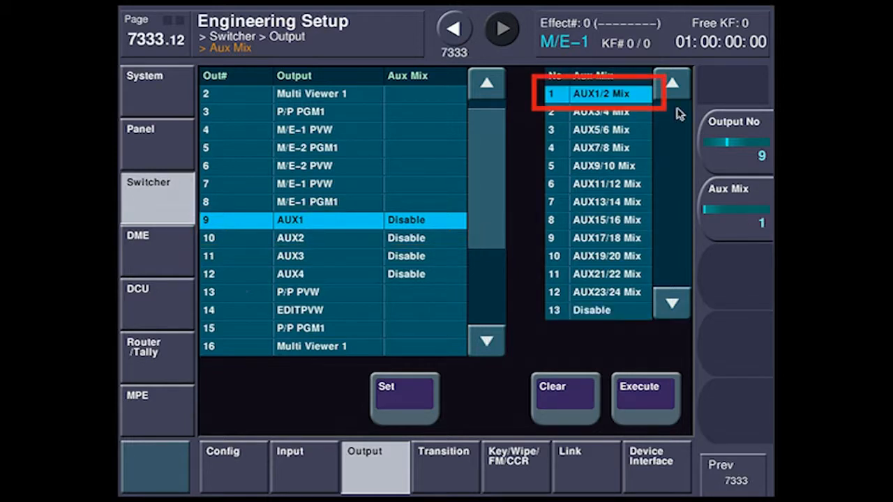
{"action": "mouse_move", "coordinate": [691, 89]}
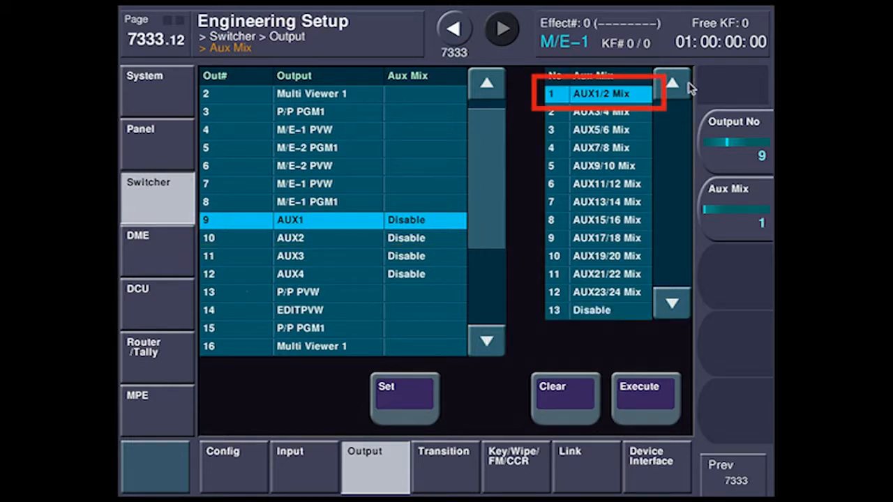
Assign AUX1/2 Mix to AUX1, then AUX3/4 Mix to output 11 AUX3.
{"action": "left_click", "coordinate": [404, 397]}
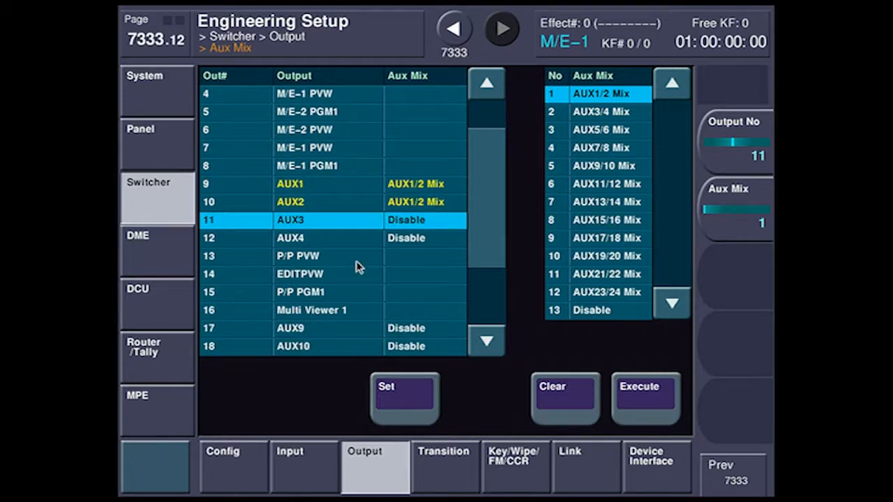
{"action": "left_click", "coordinate": [602, 112]}
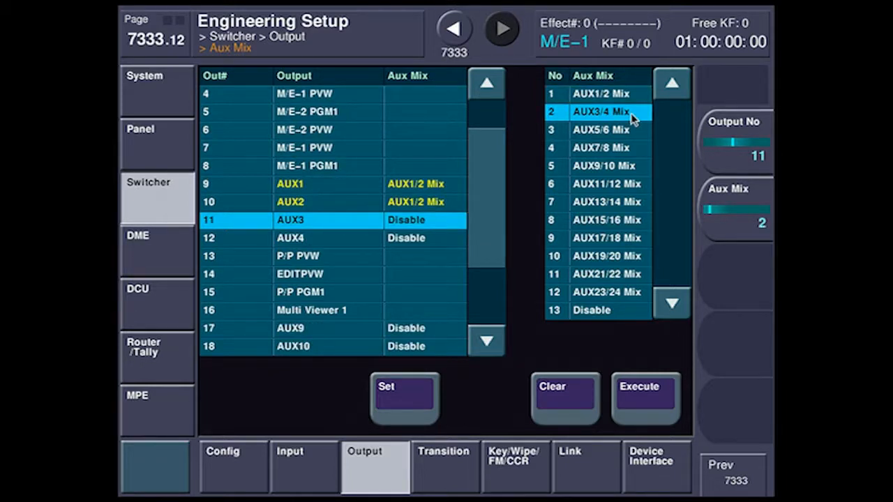
{"action": "left_click", "coordinate": [404, 398]}
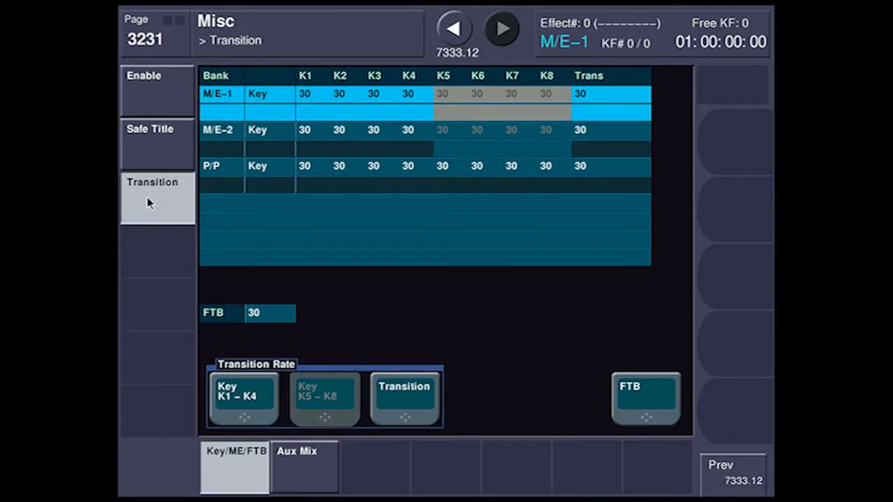
Show the Aux Mix transition rates and set Aux 1's rate to 15.
{"action": "left_click", "coordinate": [304, 466]}
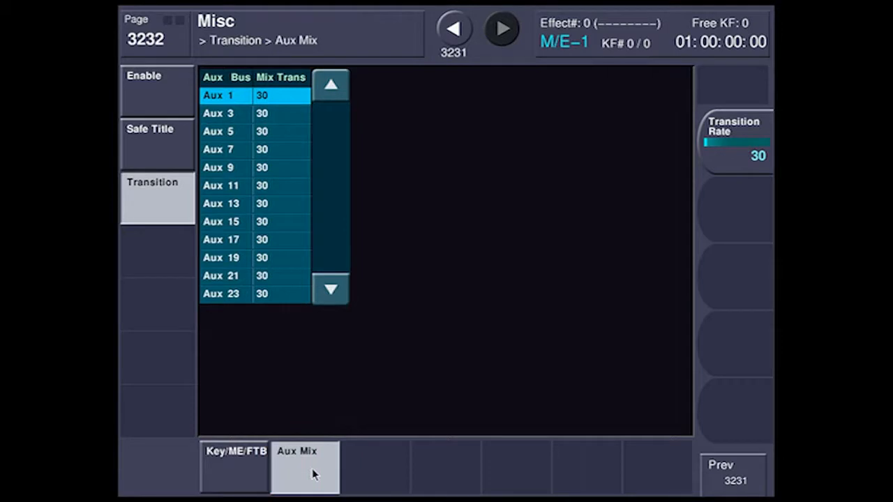
{"action": "left_click", "coordinate": [221, 113]}
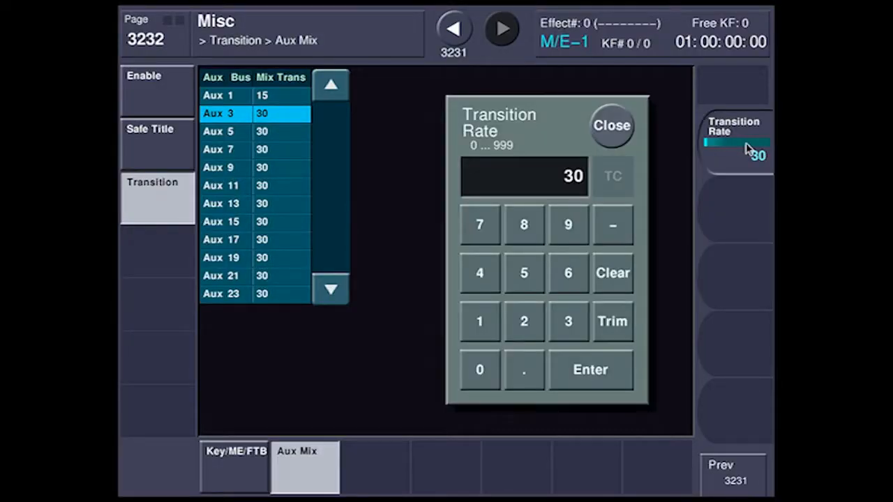
Enter 45 for Aux 3, then change its transition rate to 700.
{"action": "left_click", "coordinate": [611, 126]}
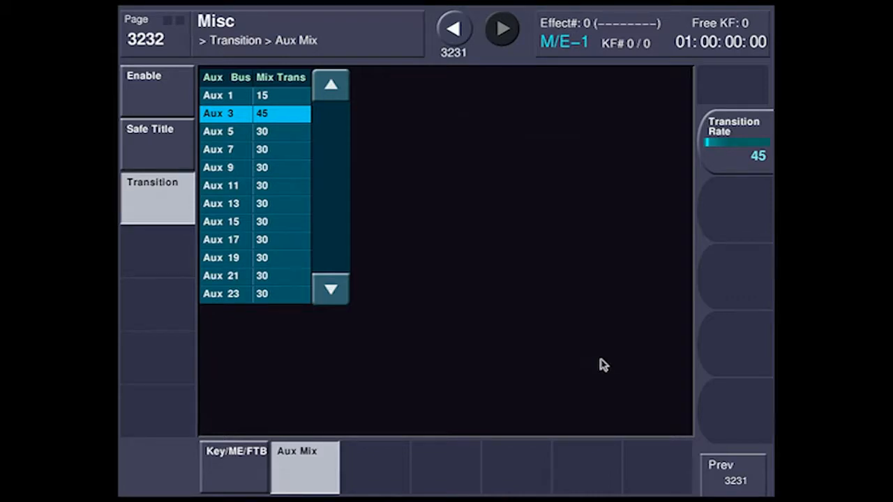
{"action": "left_click", "coordinate": [734, 139]}
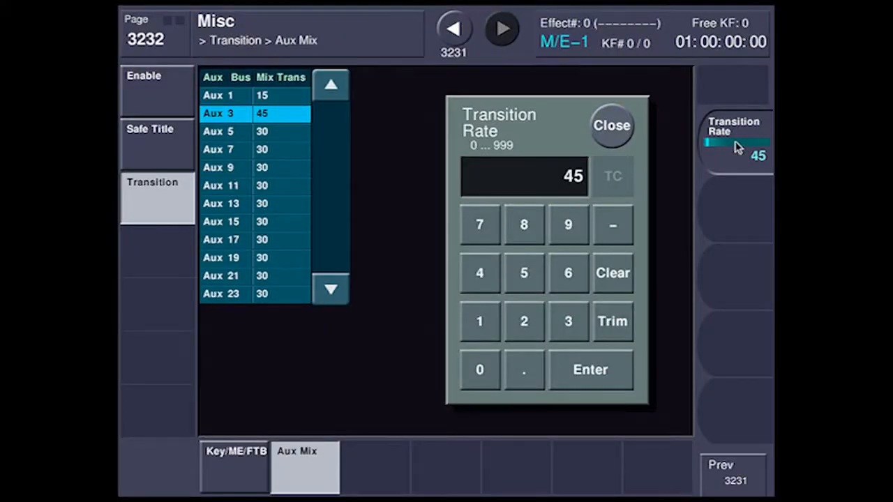
{"action": "left_click", "coordinate": [589, 370]}
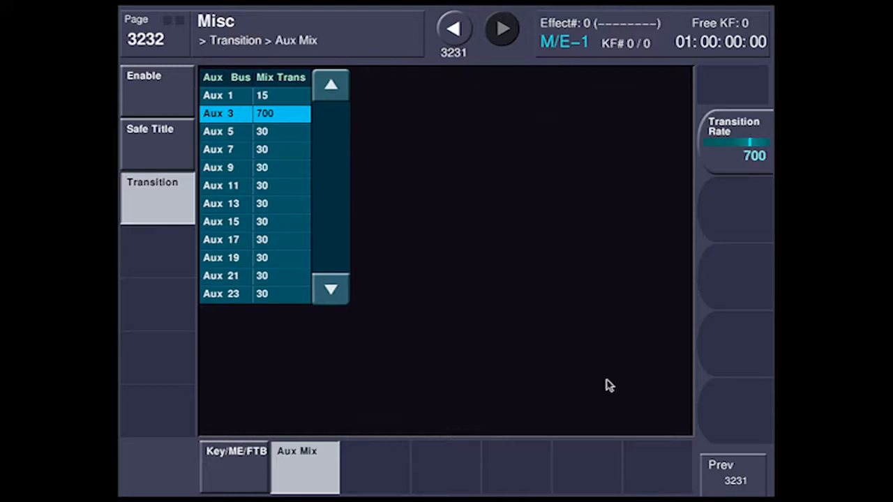